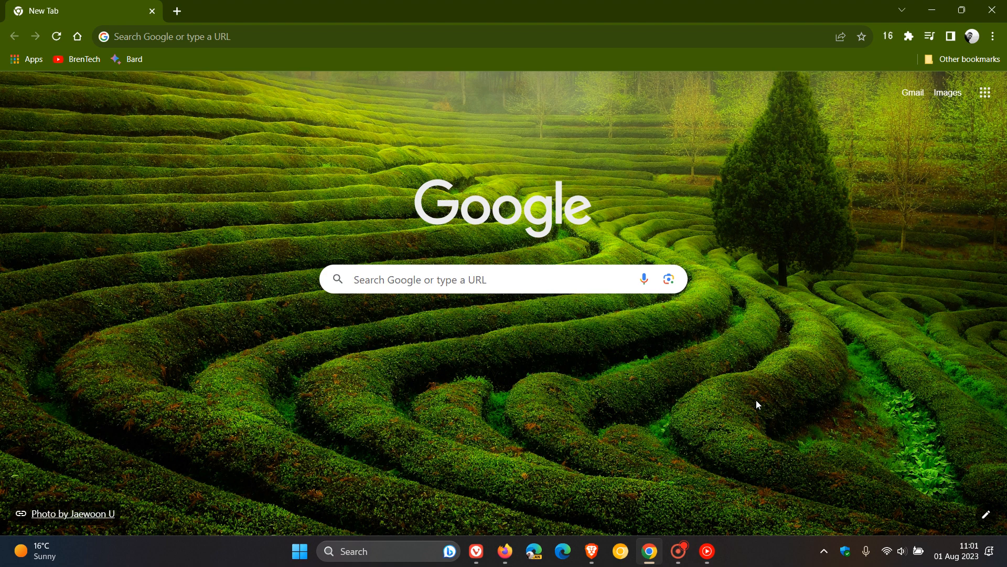
{"action": "mouse_move", "coordinate": [437, 426]}
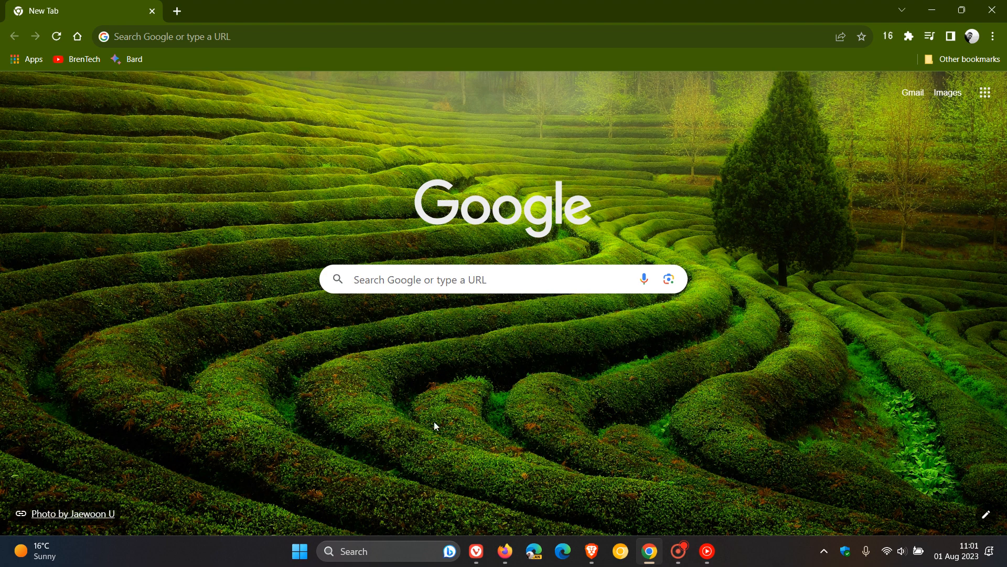
{"action": "mouse_move", "coordinate": [733, 405]}
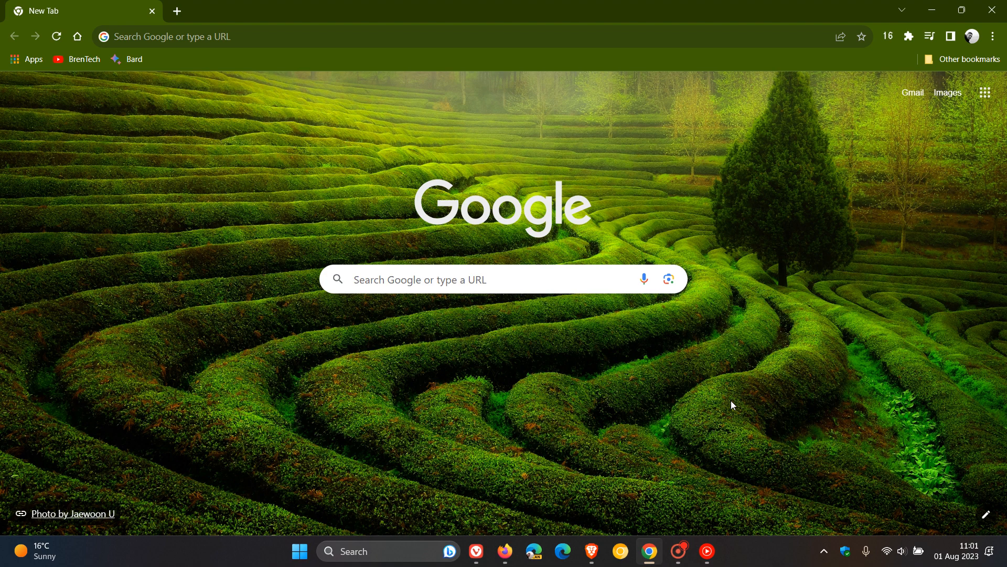
{"action": "mouse_move", "coordinate": [546, 106]}
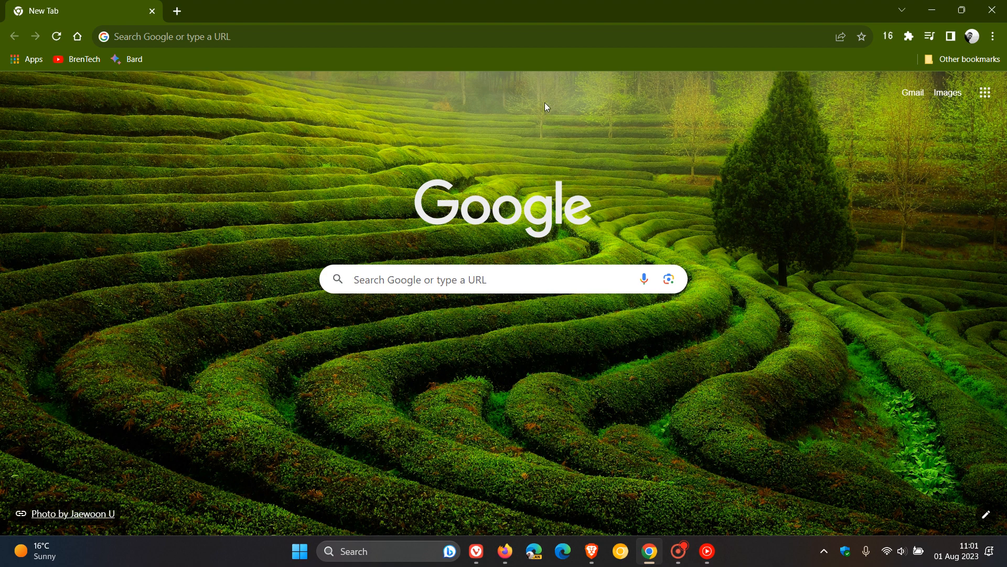
{"action": "mouse_move", "coordinate": [733, 365]}
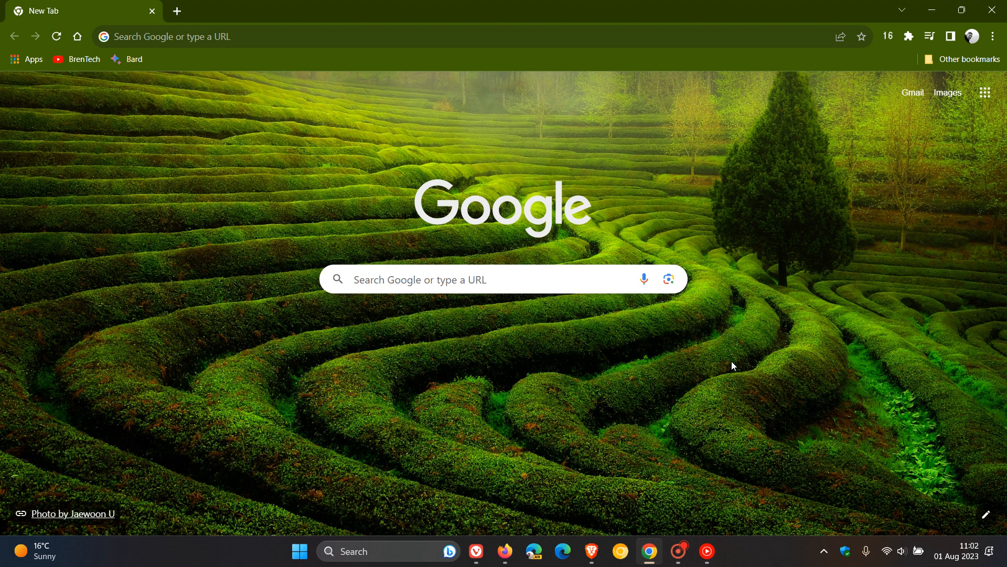
{"action": "mouse_move", "coordinate": [629, 452]}
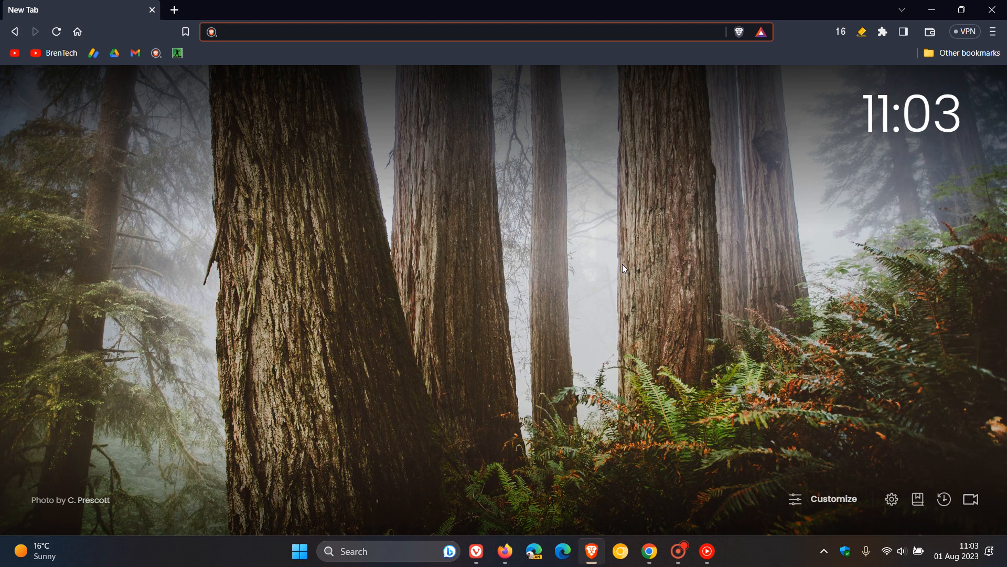
{"action": "left_click", "coordinate": [465, 28]}
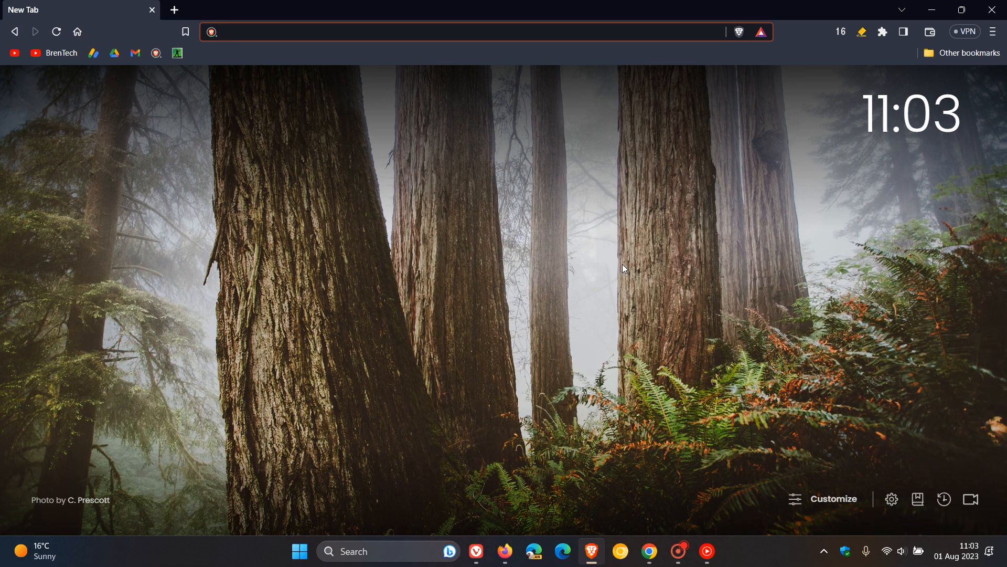
{"action": "left_click", "coordinate": [476, 30]}
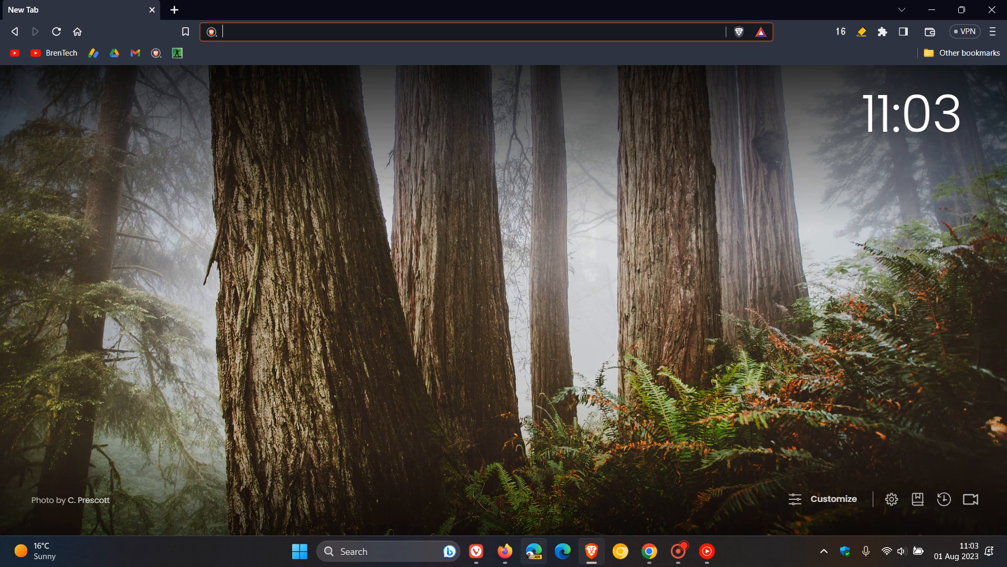
{"action": "left_click", "coordinate": [505, 551]}
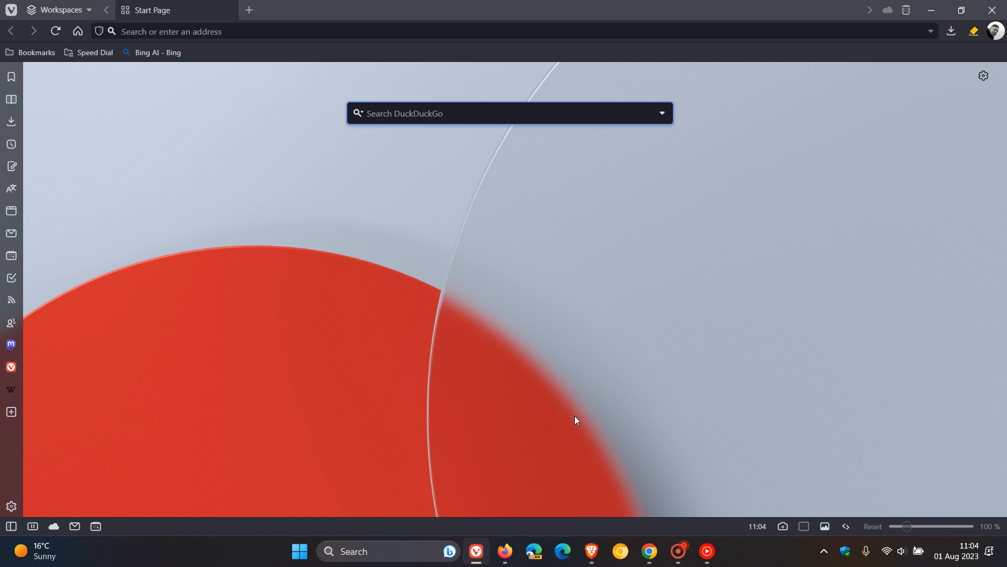
Bring Firefox's dark new tab page forward, then switch back to Brave's forest new tab page.
{"action": "left_click", "coordinate": [505, 551]}
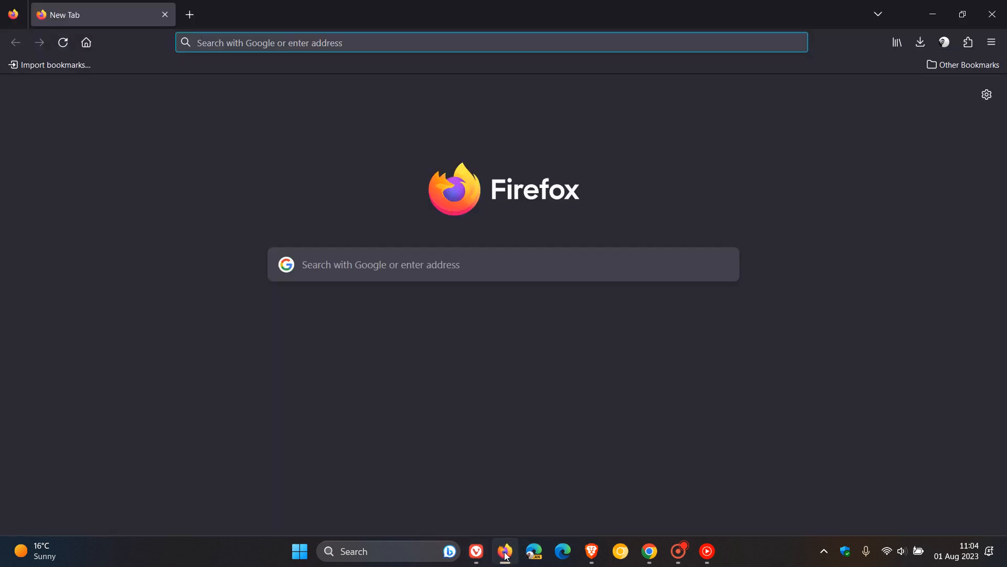
{"action": "mouse_move", "coordinate": [508, 560]}
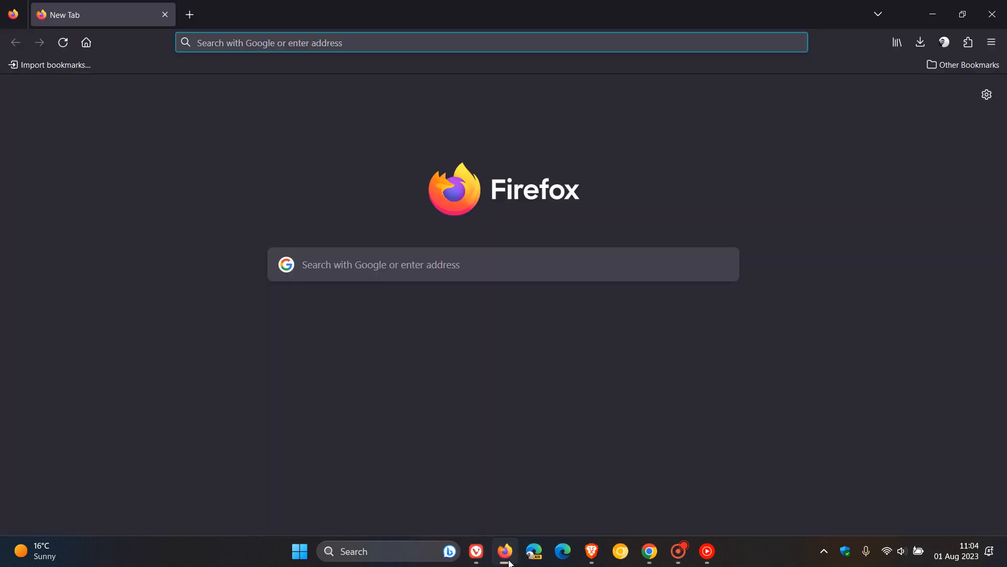
{"action": "mouse_move", "coordinate": [576, 552]}
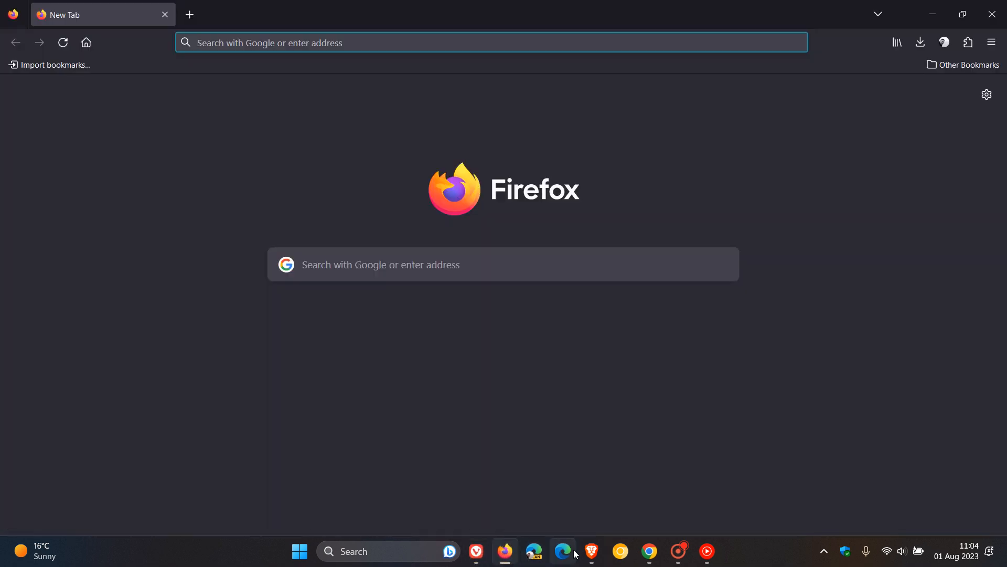
{"action": "mouse_move", "coordinate": [593, 552]}
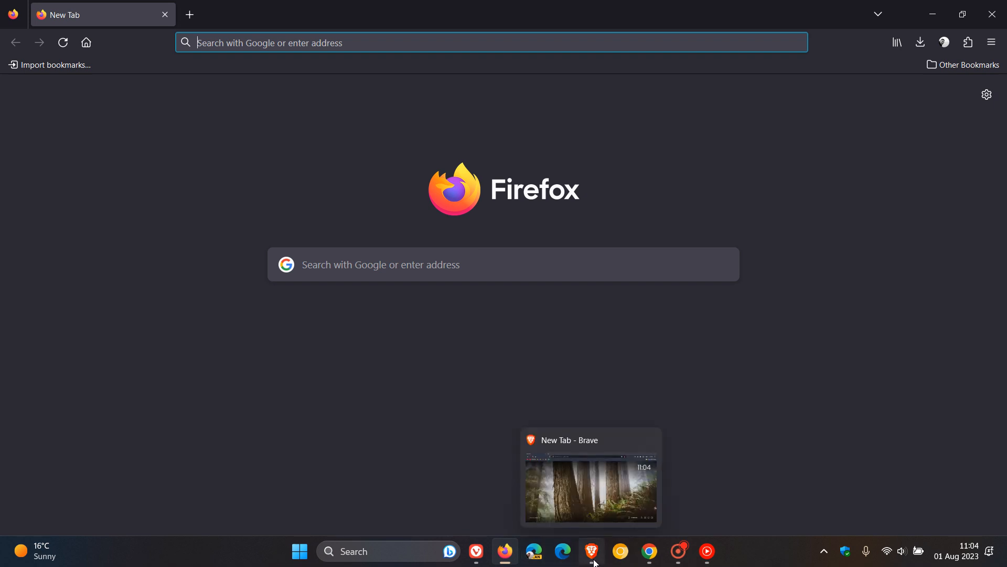
{"action": "left_click", "coordinate": [594, 550]}
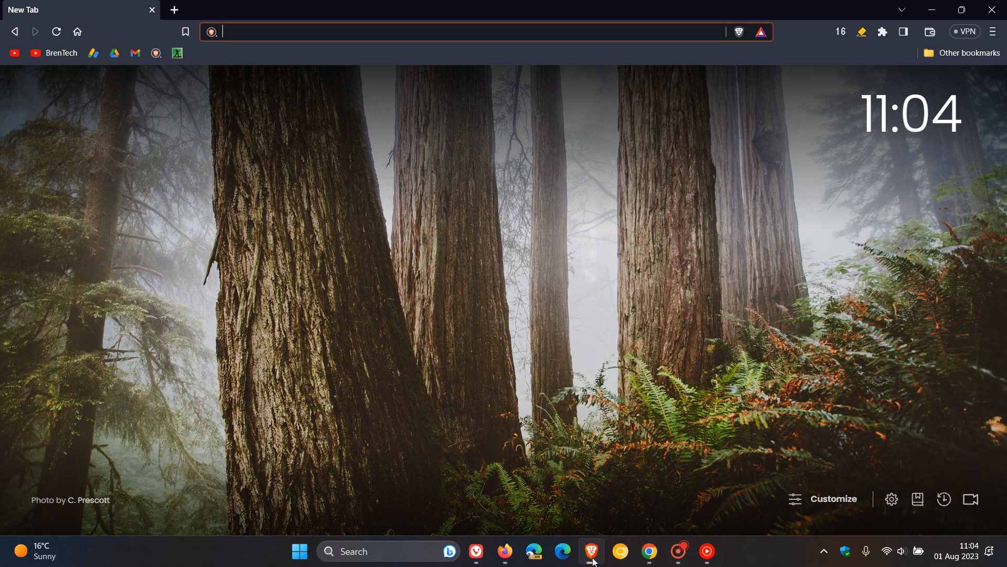
{"action": "mouse_move", "coordinate": [648, 552]}
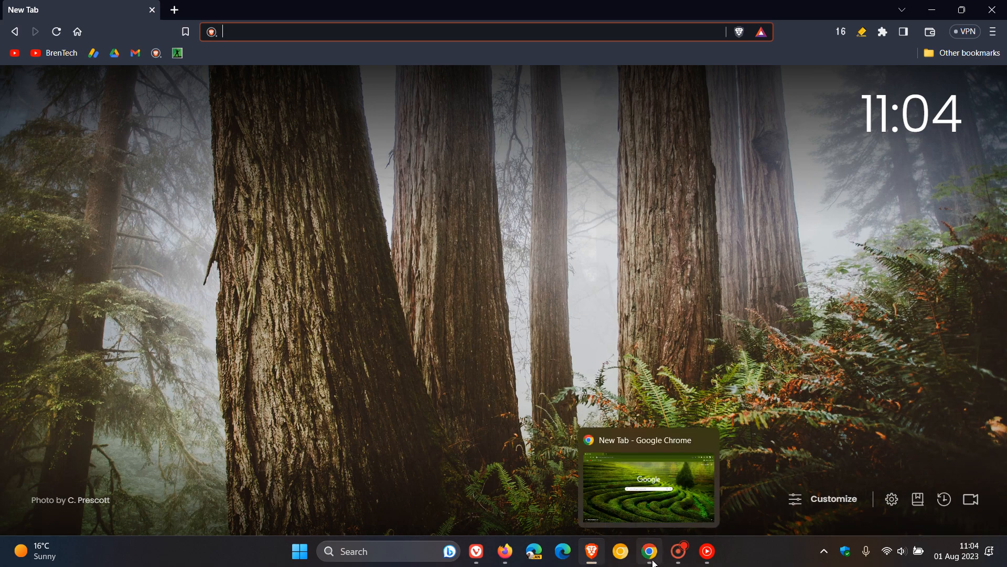
Show Chrome's tea-field new tab page, pass through Vivaldi's start page, and land on Brave.
{"action": "left_click", "coordinate": [649, 551]}
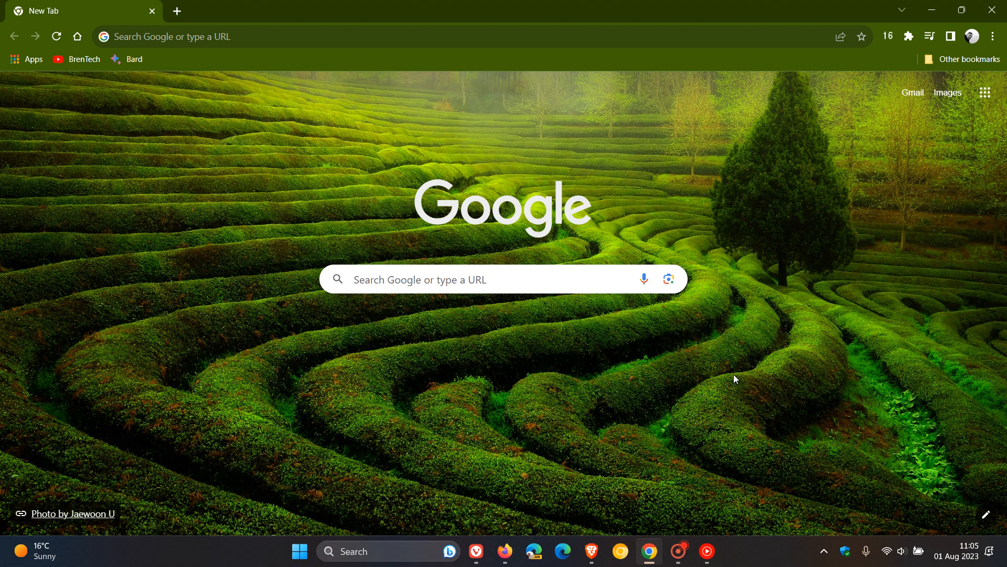
{"action": "mouse_move", "coordinate": [752, 180]}
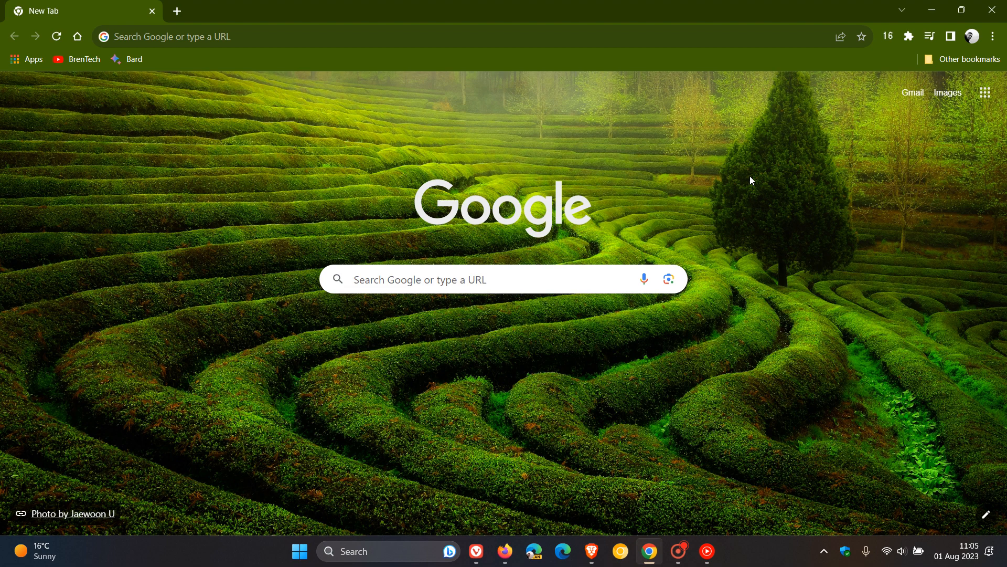
{"action": "mouse_move", "coordinate": [799, 179]}
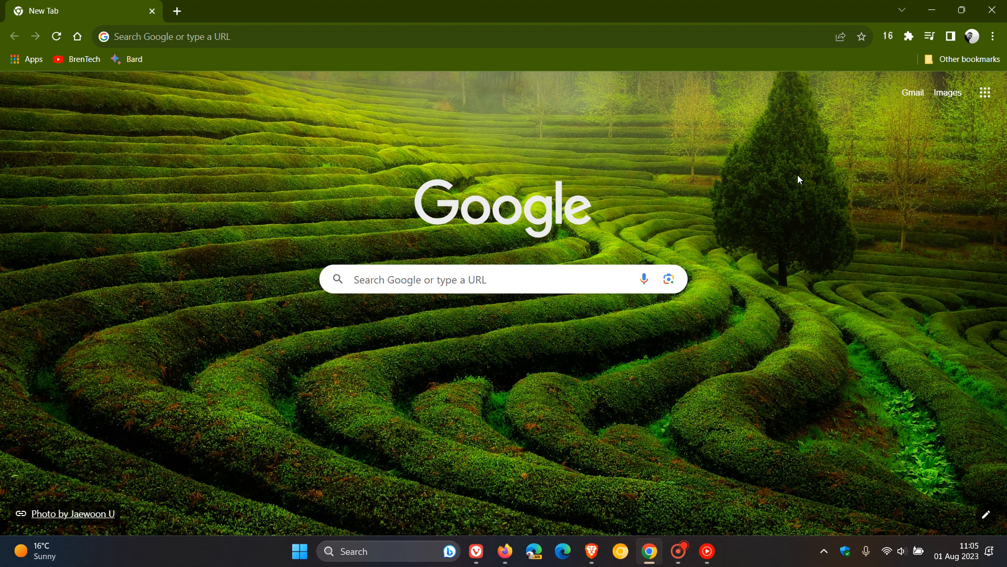
{"action": "mouse_move", "coordinate": [743, 319]}
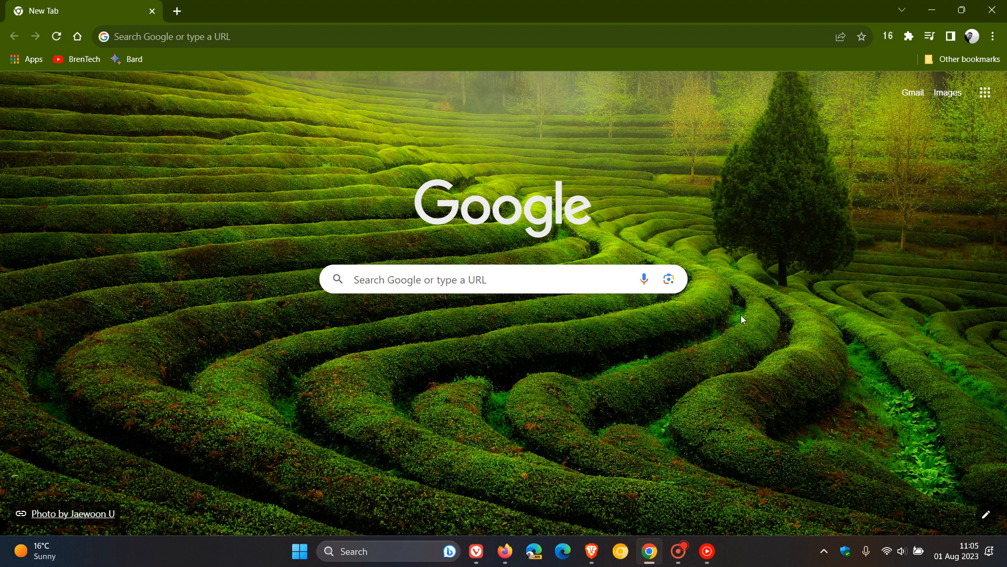
{"action": "mouse_move", "coordinate": [729, 197]}
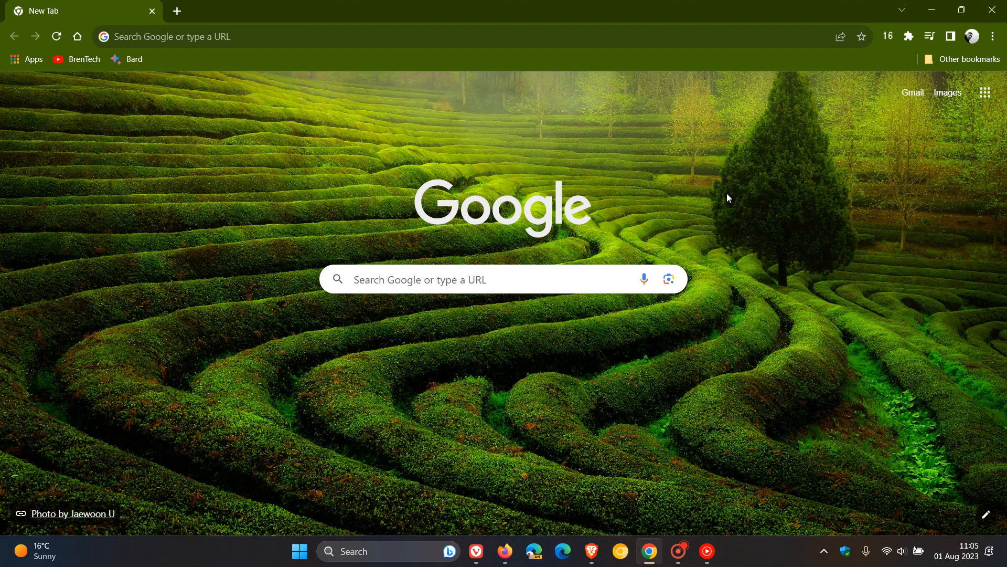
{"action": "left_click", "coordinate": [480, 551]}
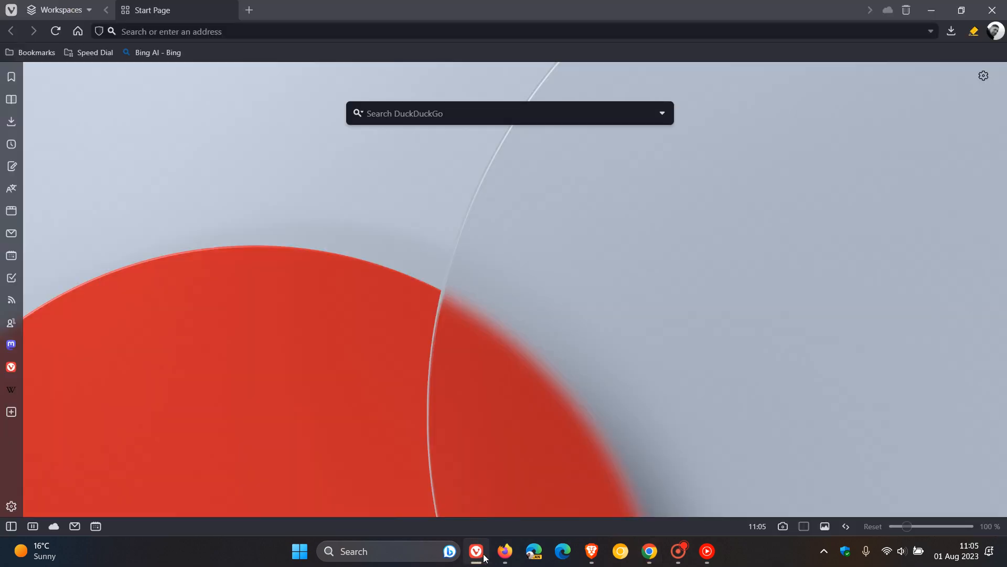
{"action": "left_click", "coordinate": [505, 551]}
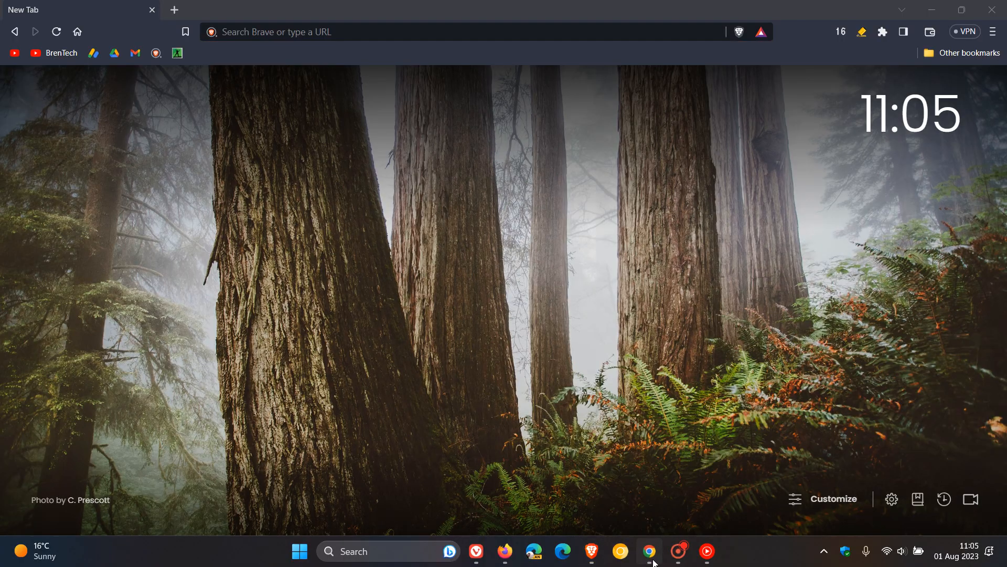
Bring Google Chrome's tea-field new tab page back to the front from the taskbar.
{"action": "left_click", "coordinate": [649, 551]}
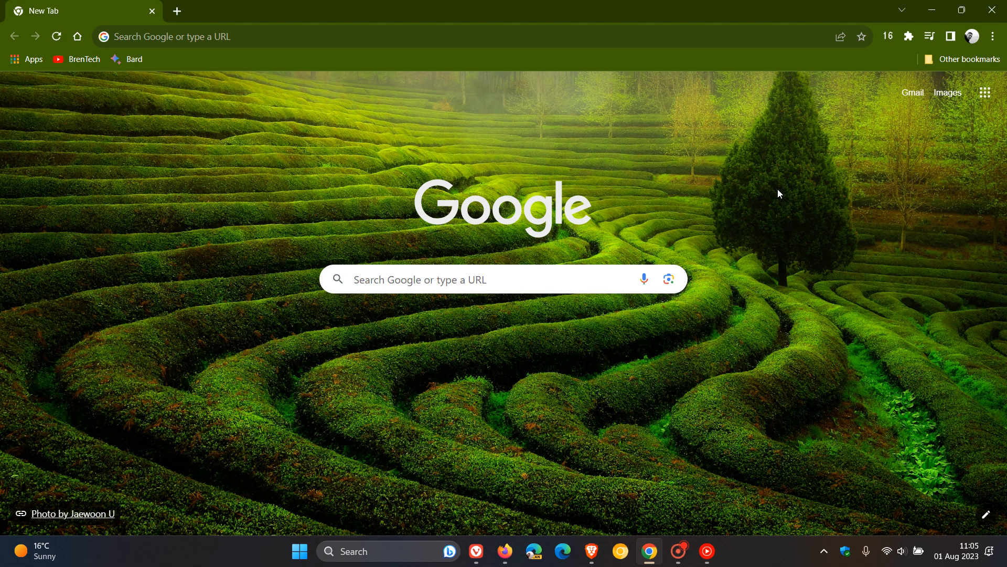
{"action": "mouse_move", "coordinate": [576, 111]}
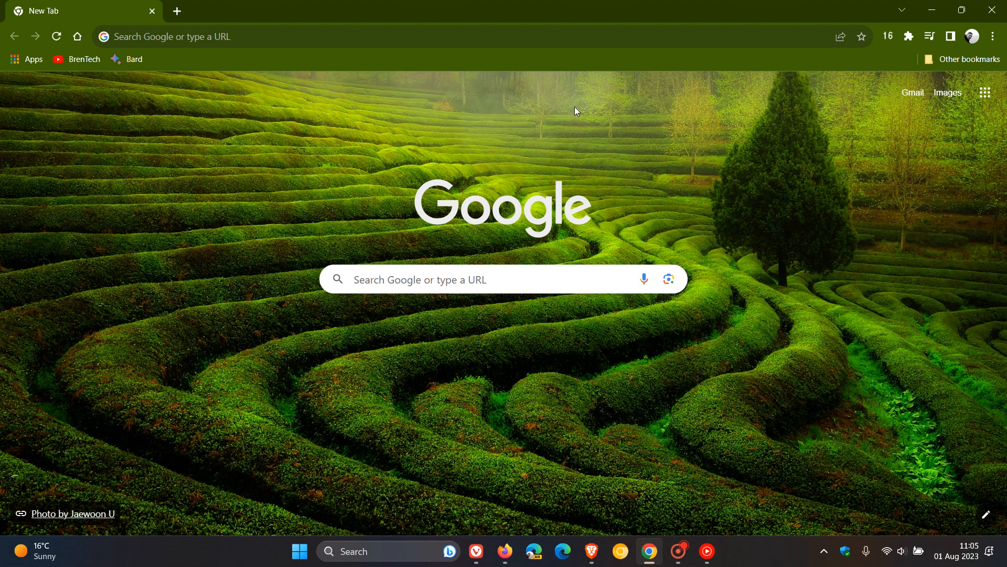
{"action": "mouse_move", "coordinate": [605, 117]}
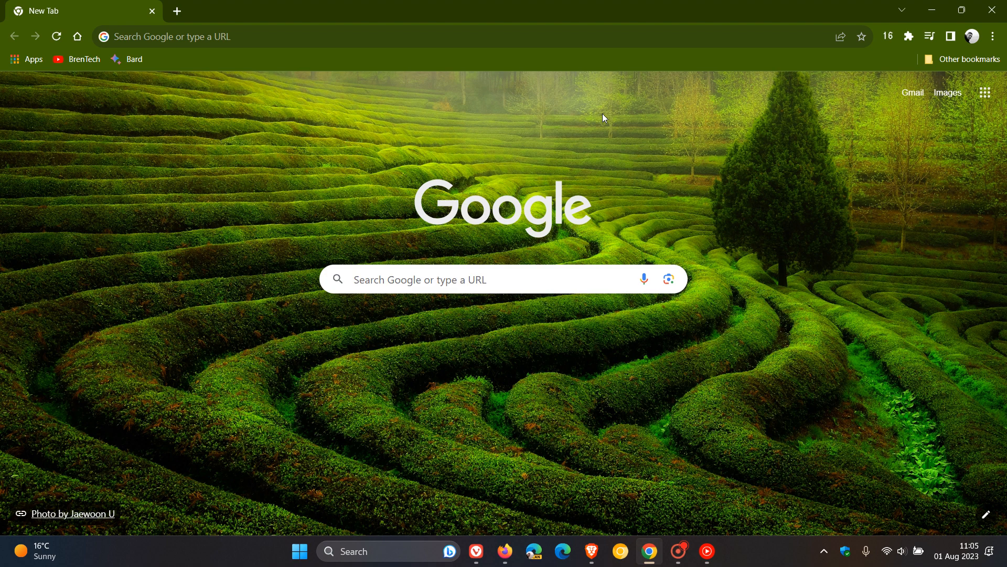